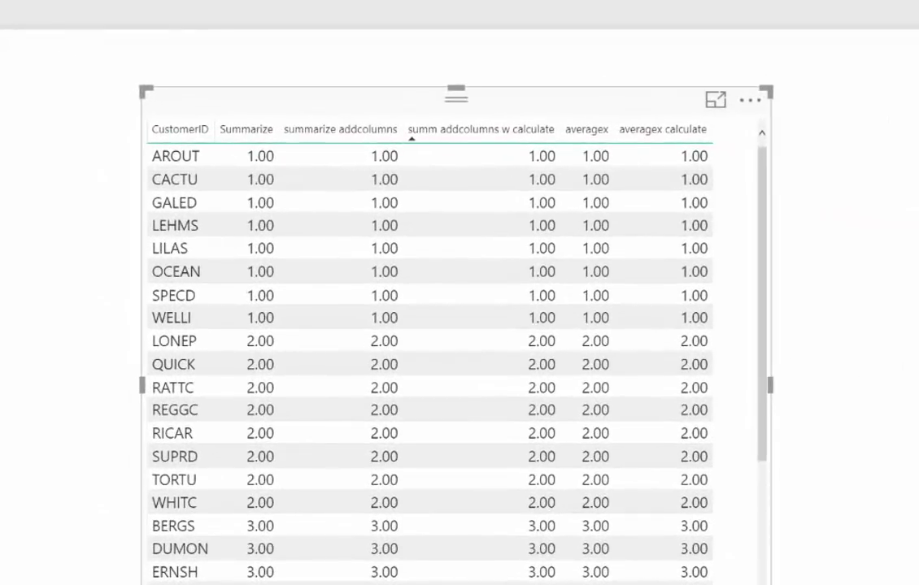
mouse_move(610, 80)
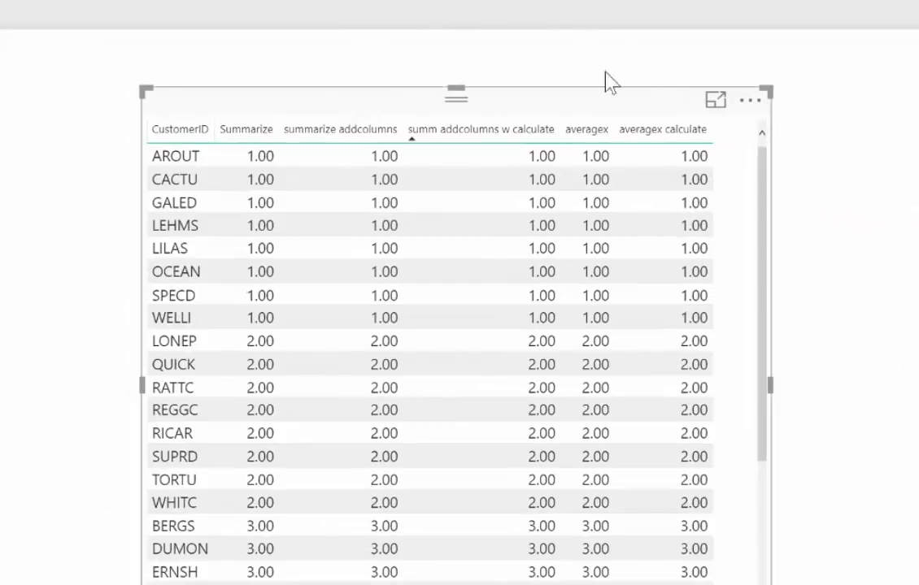
Step: Bring up the Products–Order_Details relationship for editing in the Relationships view
click(481, 130)
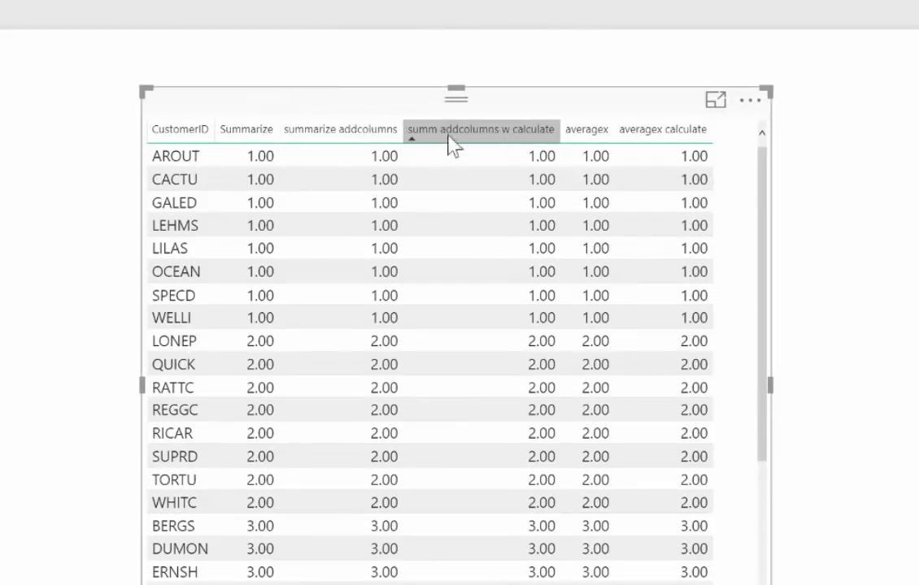
click(247, 201)
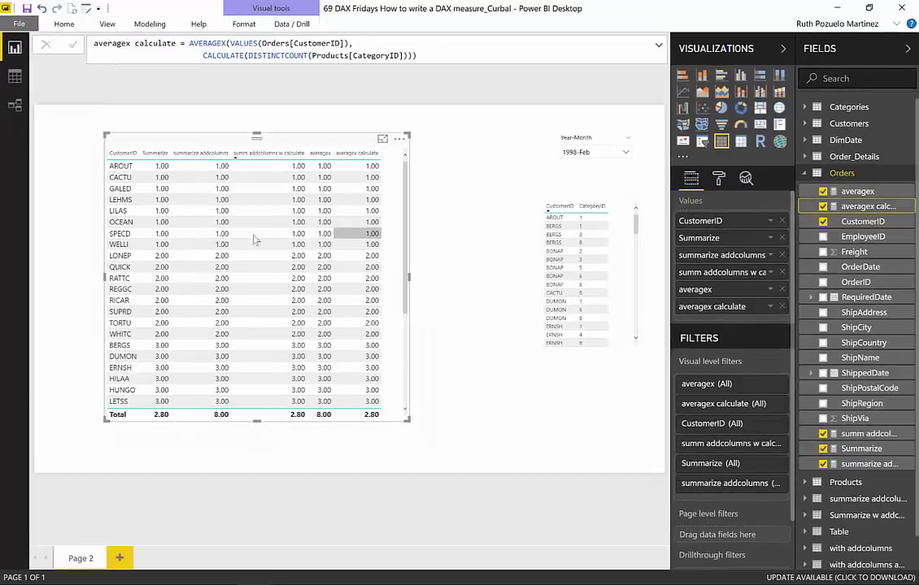
click(15, 104)
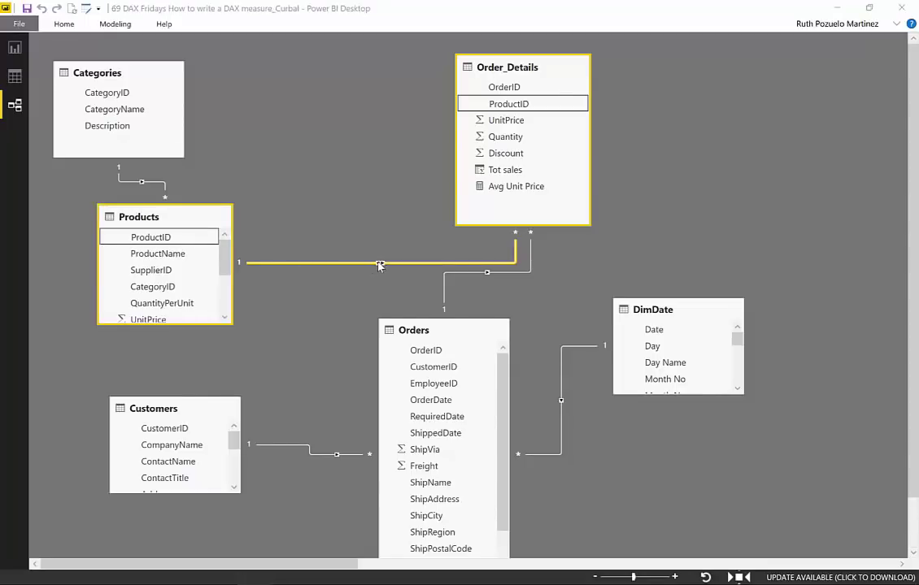
double_click(380, 266)
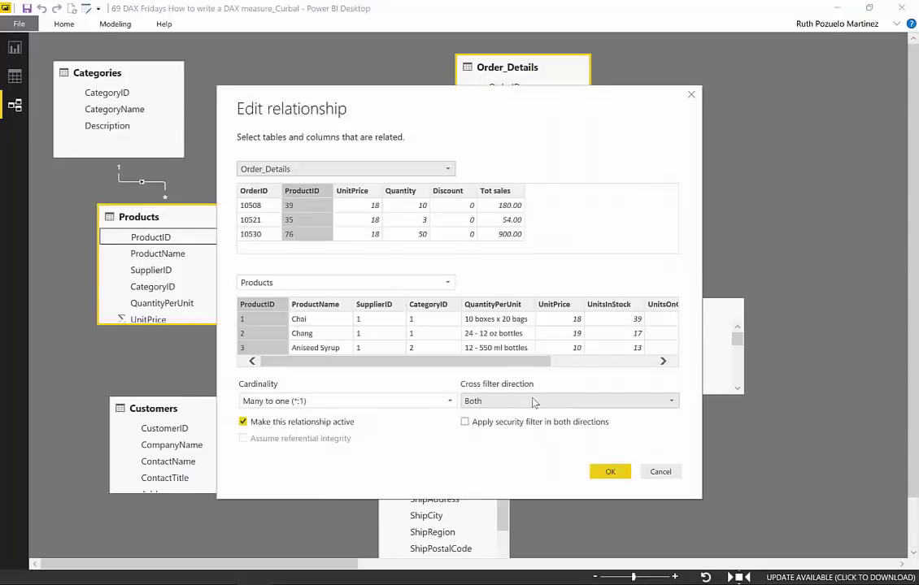
Step: Set the relationship's cross filter direction to Single and confirm
click(567, 400)
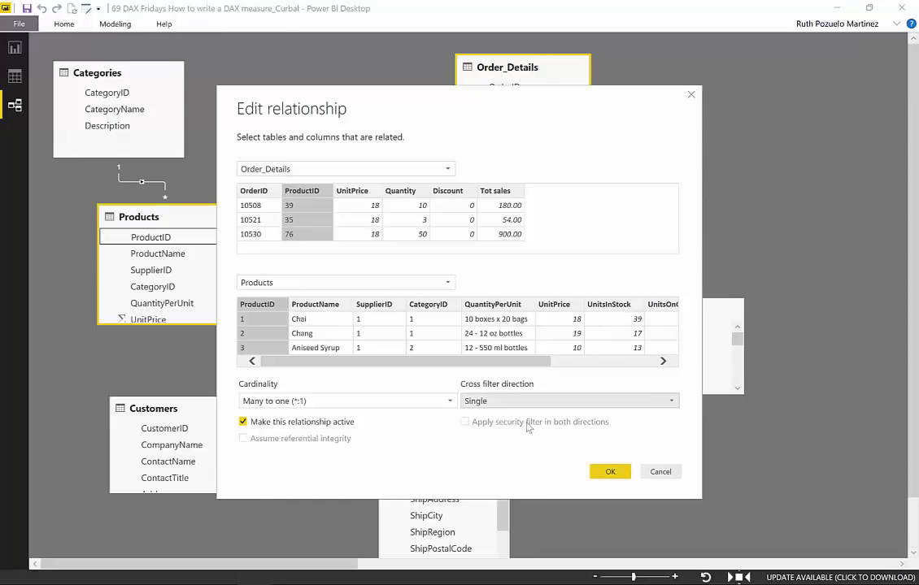
click(609, 471)
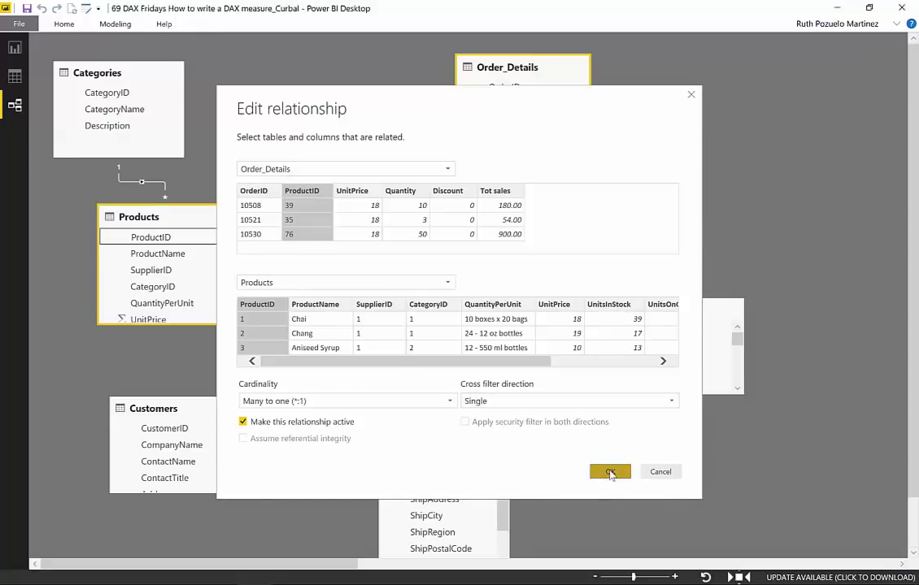
click(609, 471)
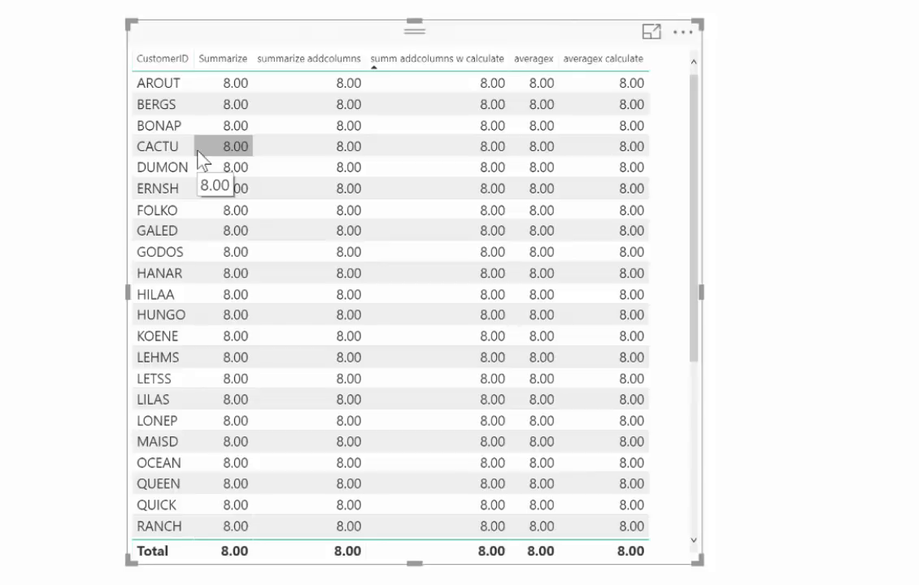
mouse_move(793, 325)
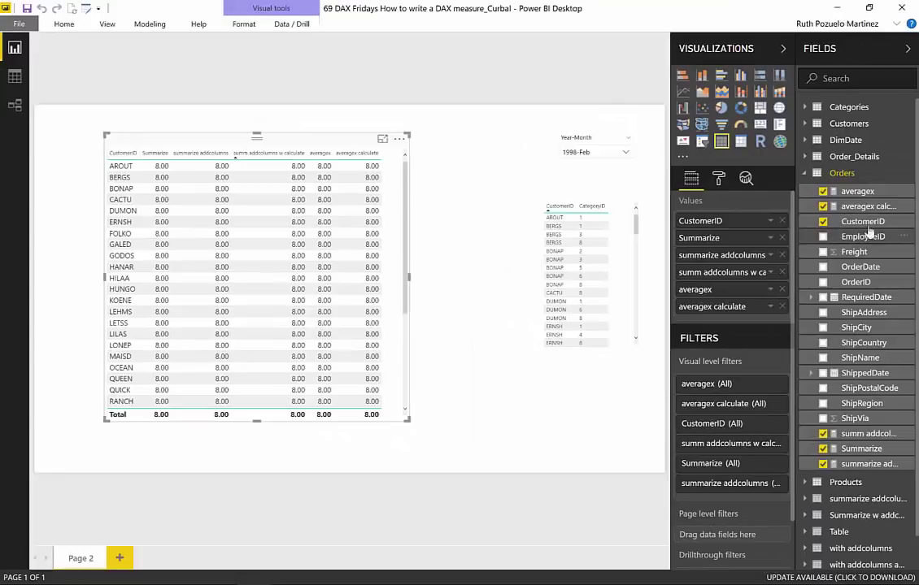
Step: Back on the report, show a summarize measure's AVERAGEX formula in the formula bar
click(823, 221)
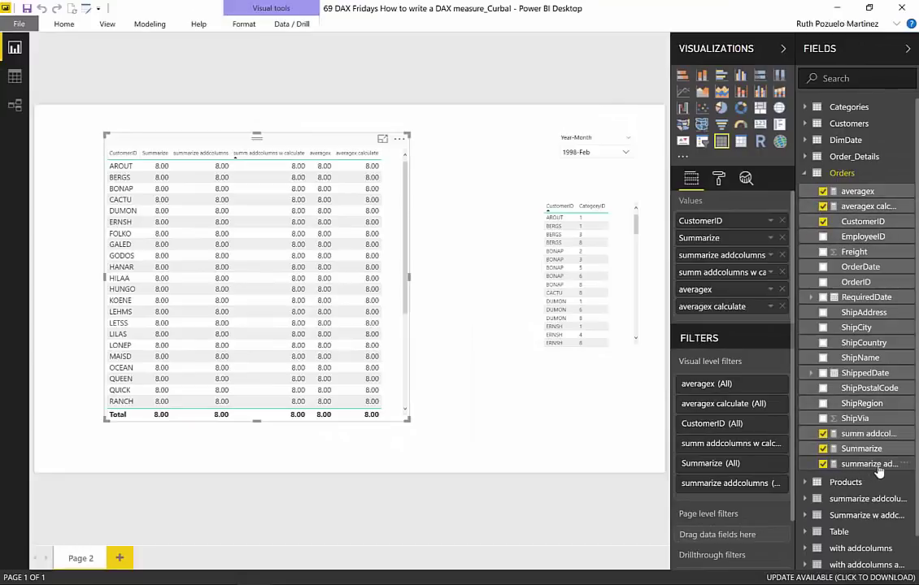
click(868, 463)
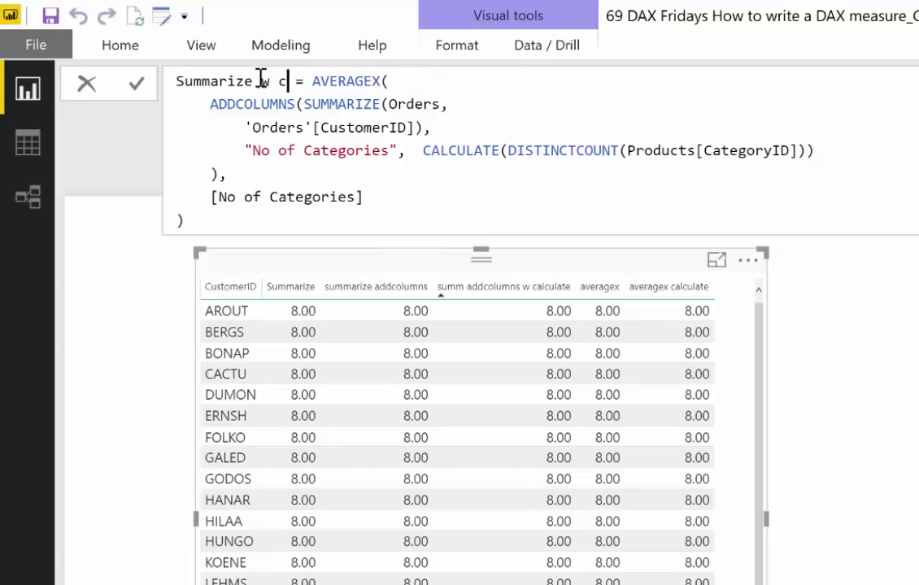
Step: Rename the measure to 'Summarize w crossfilters' and begin CALCULATE's second filter argument
text(rossfilte)
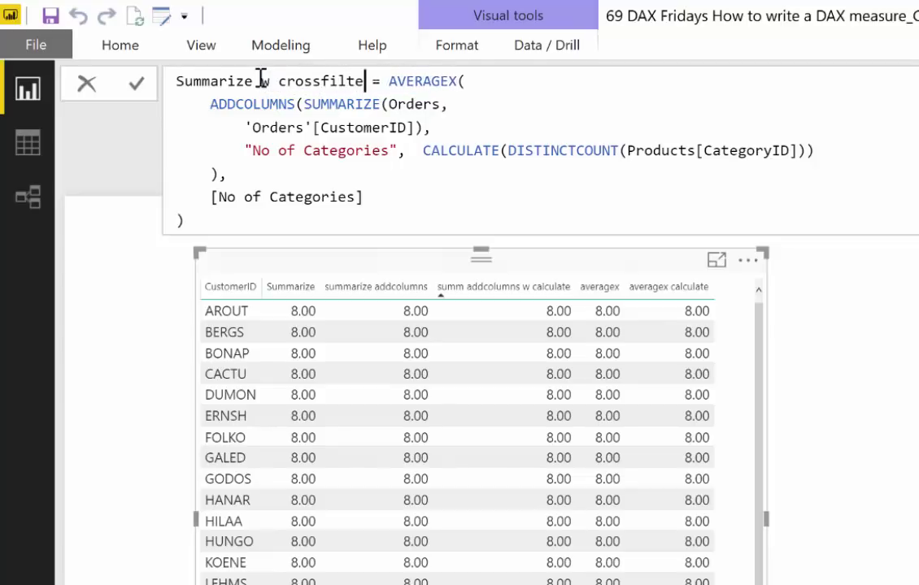
text(rs)
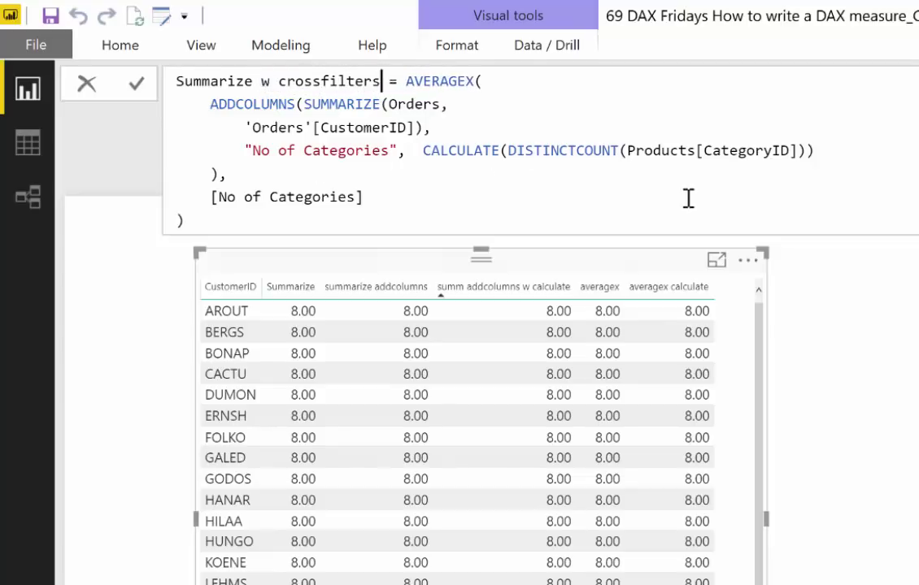
mouse_move(566, 150)
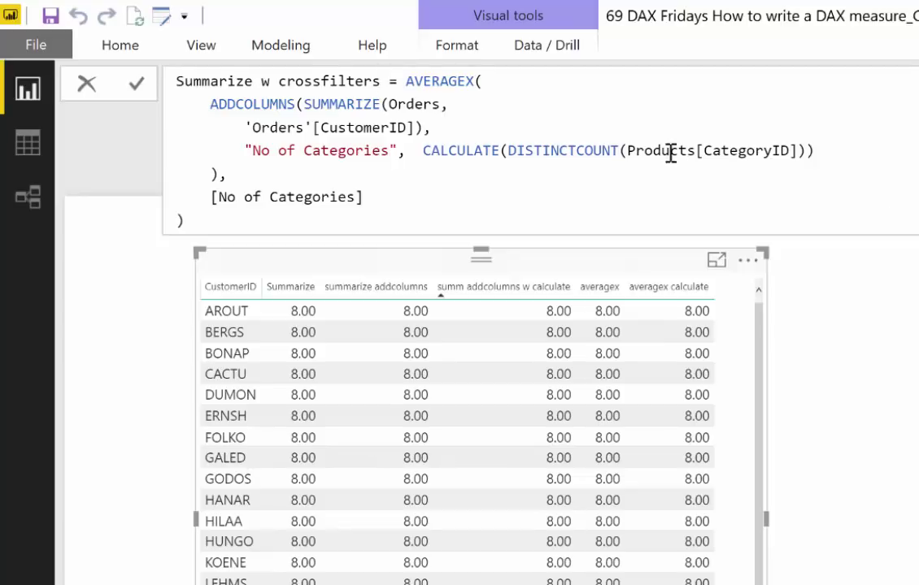
mouse_move(618, 185)
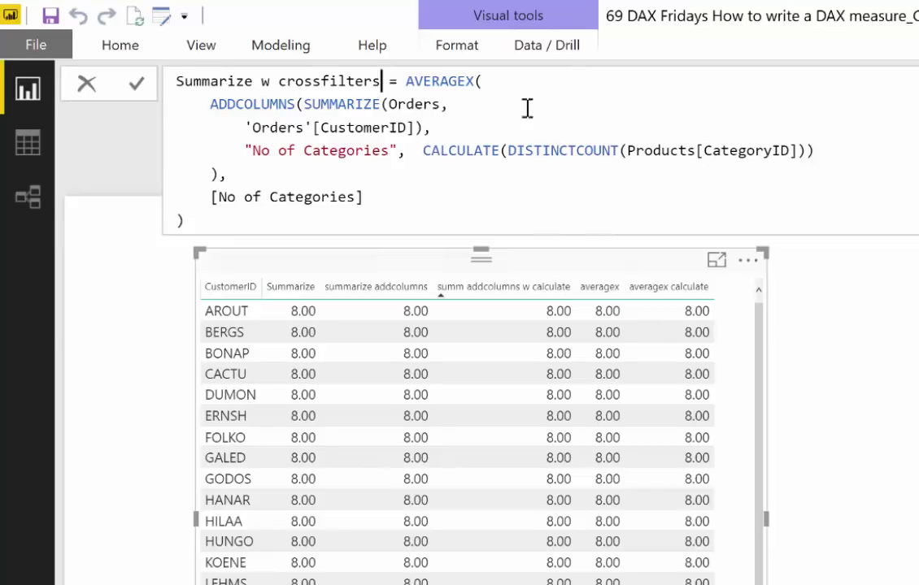
mouse_move(762, 179)
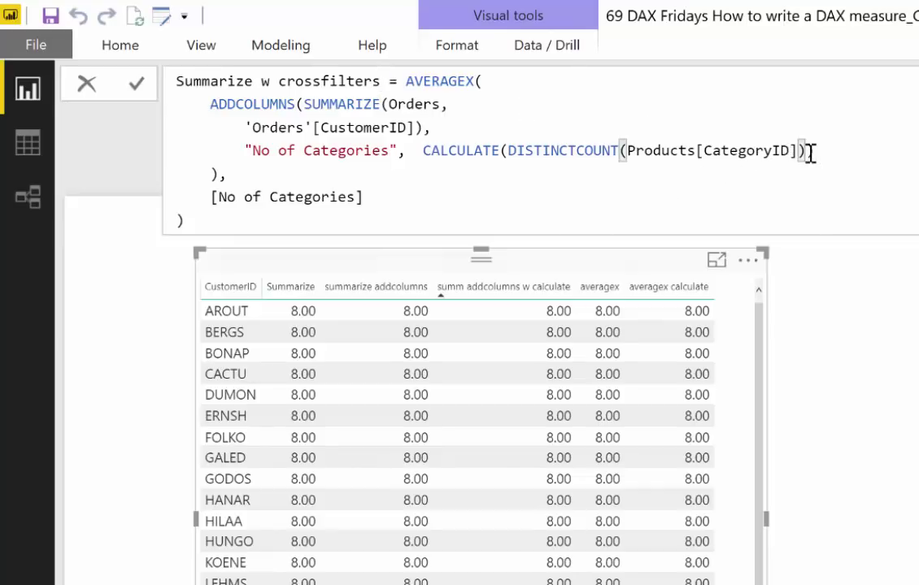
text(ABS)
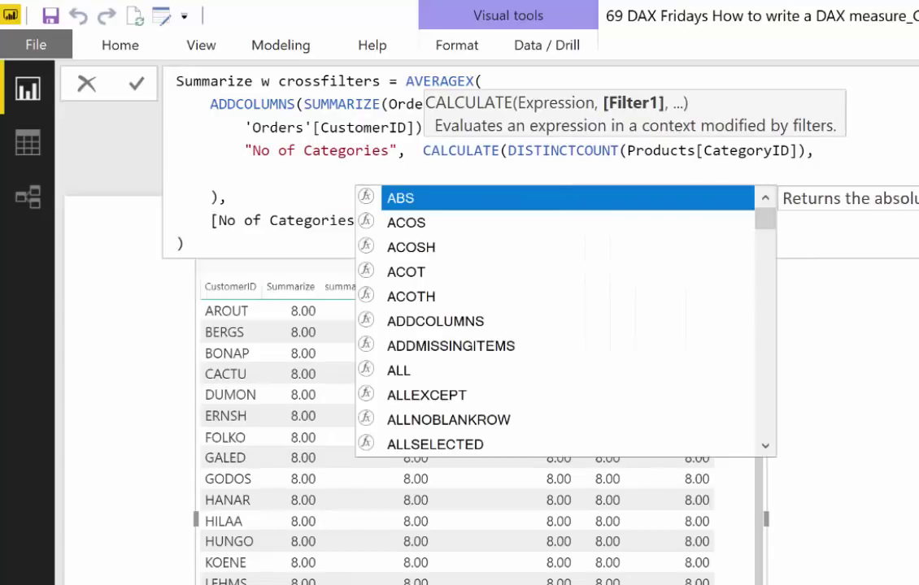
Step: Add CROSSFILTER(Order_Details[ProductID],Products[ProductID],both) as CALCULATE's filter argument
text(cros)
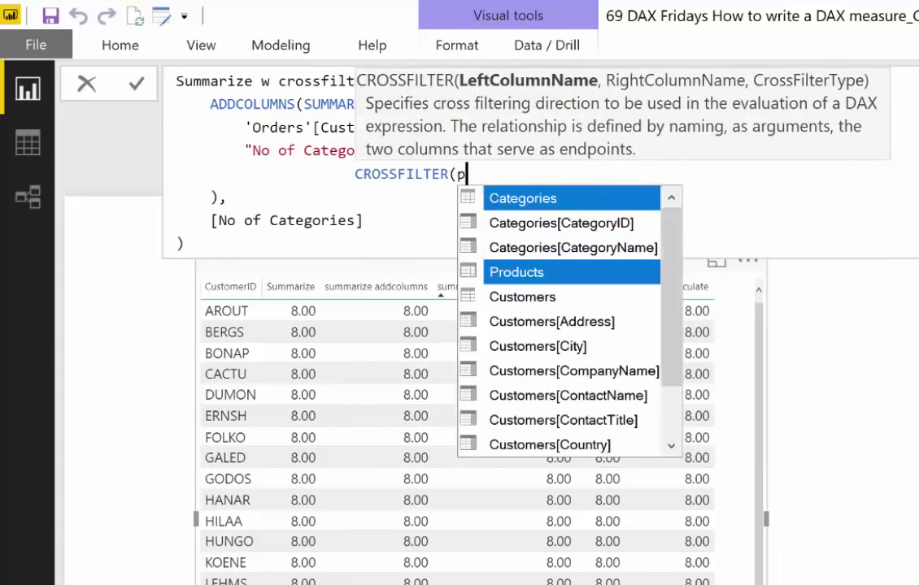
text(roduct)
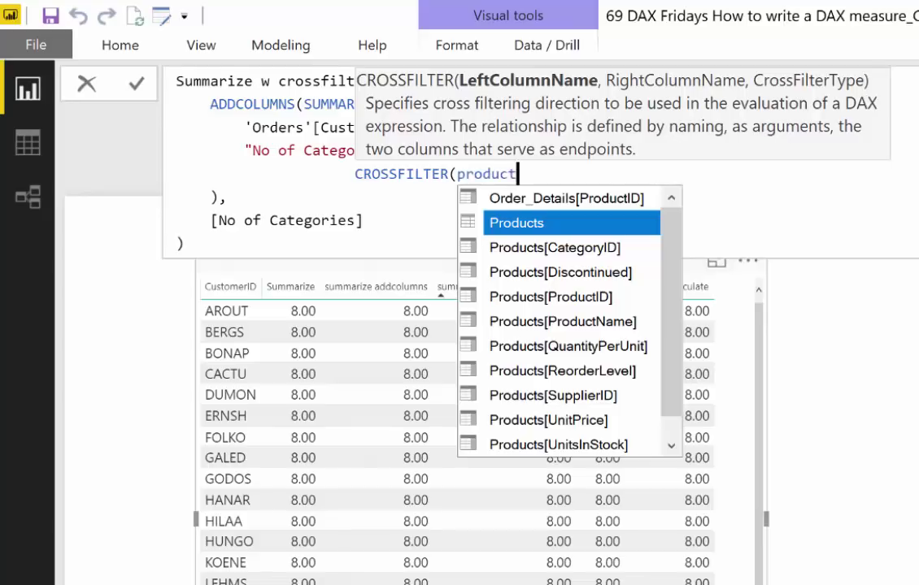
click(559, 199)
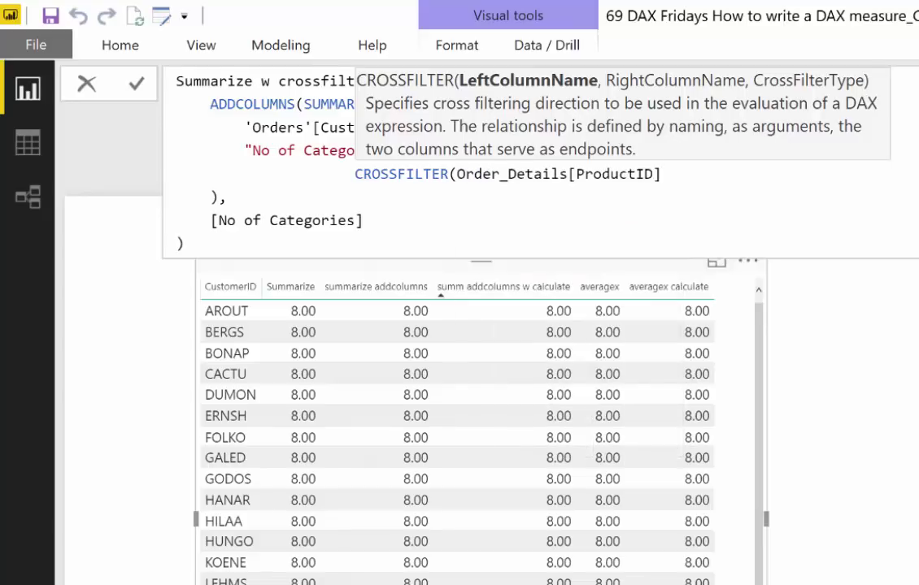
text(,o)
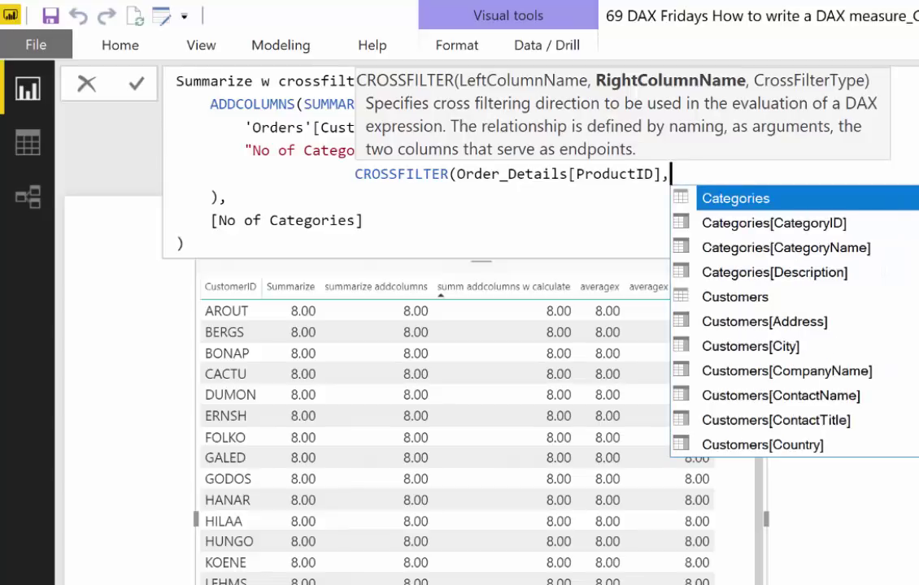
text(produc)
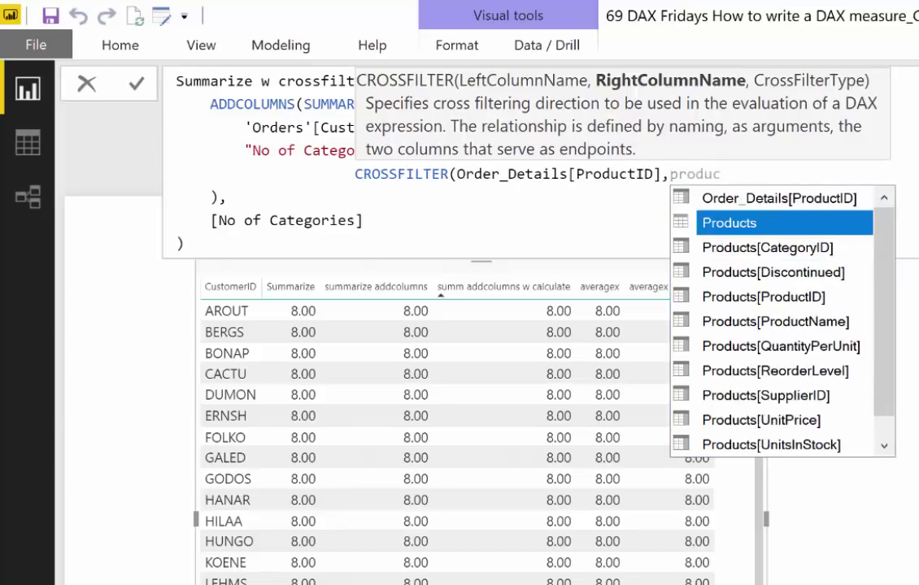
text(ti)
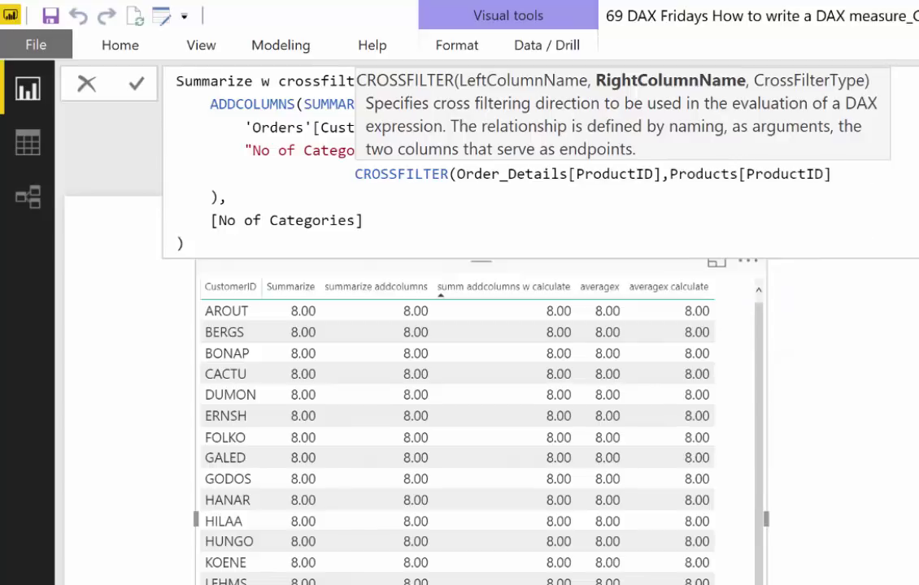
text(,both))
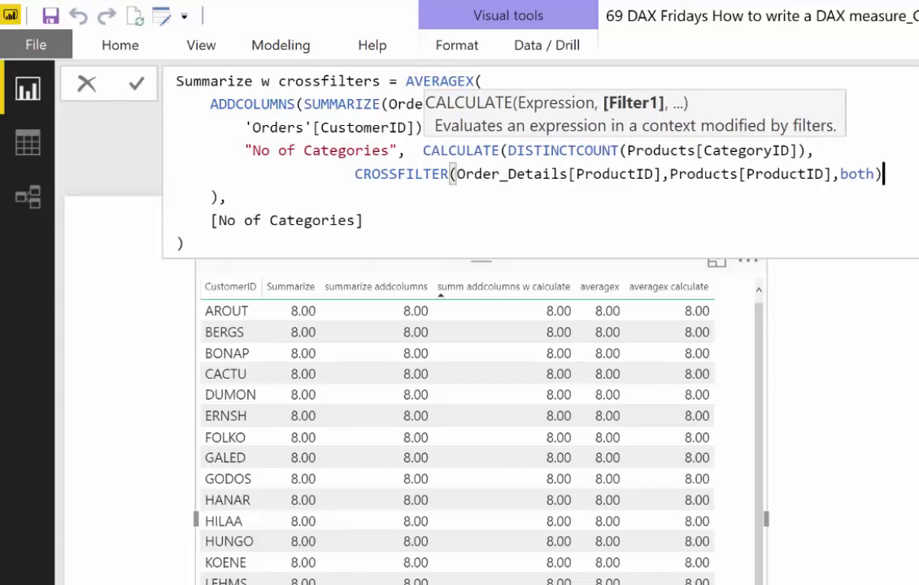
mouse_move(662, 186)
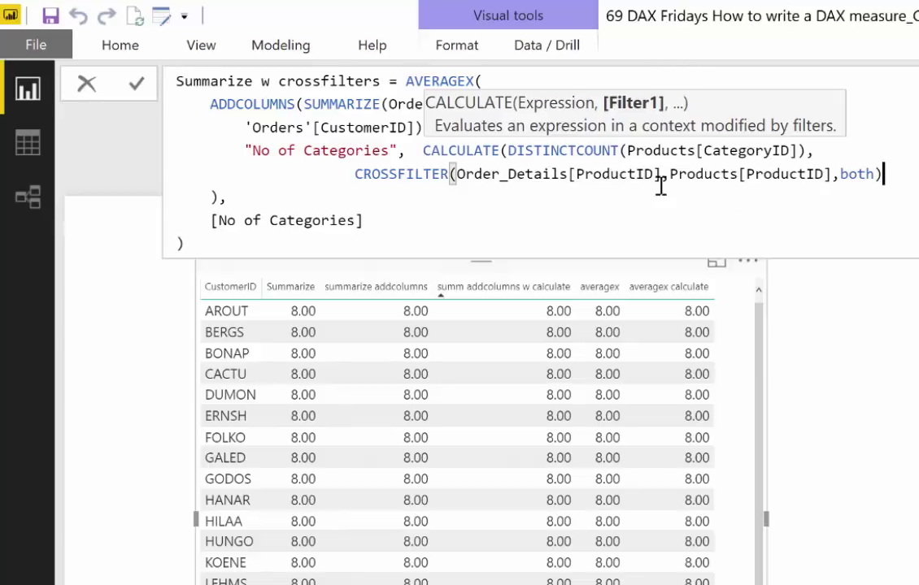
mouse_move(640, 162)
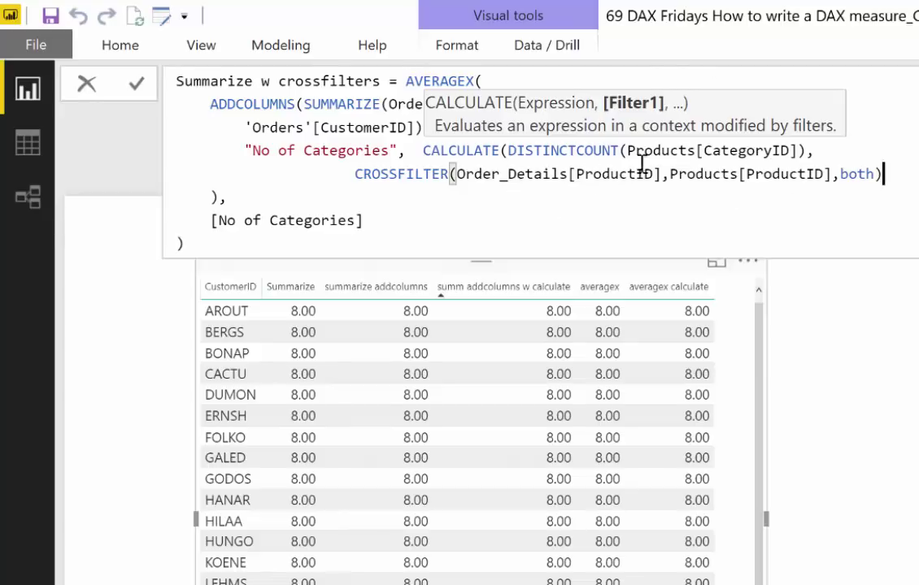
mouse_move(540, 178)
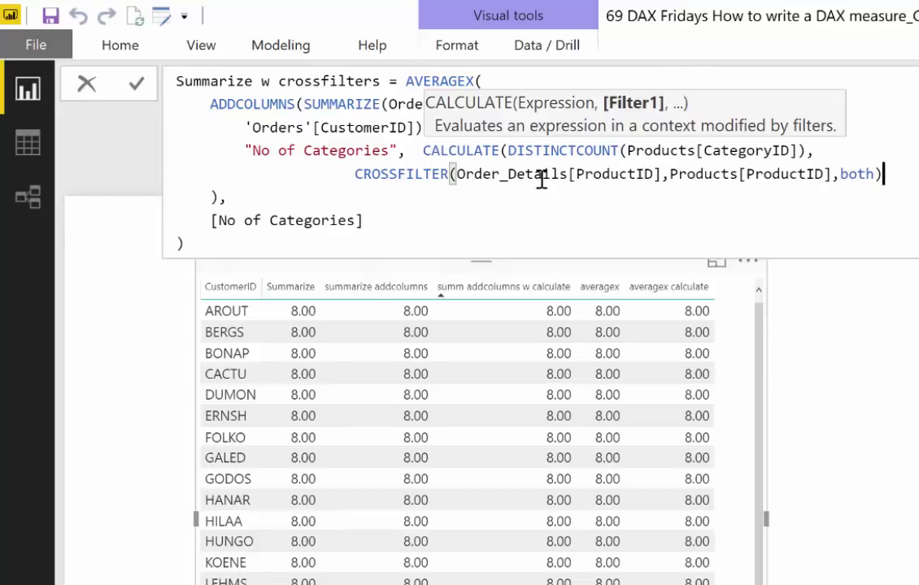
mouse_move(859, 341)
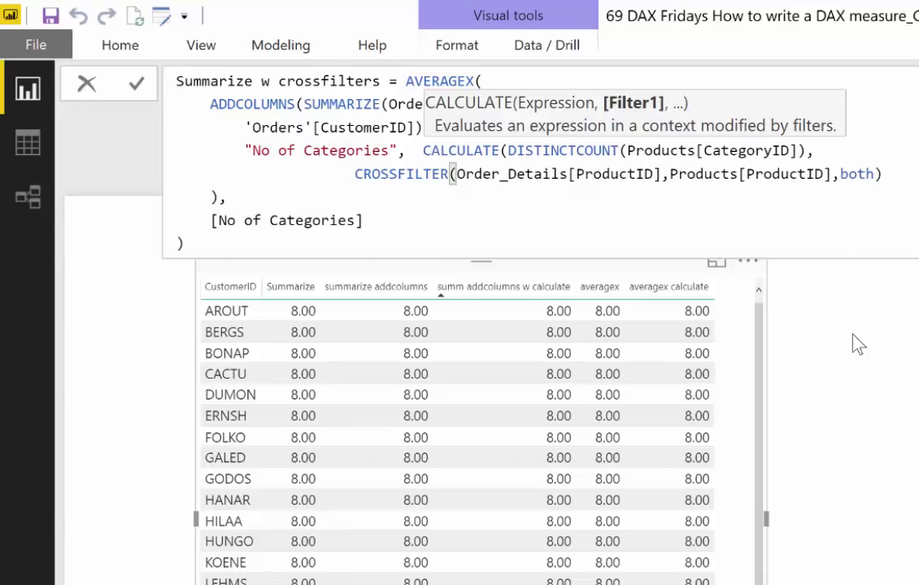
Step: Close the SUMMARIZE and CALCULATE parentheses so the measure commits and joins the table
click(137, 85)
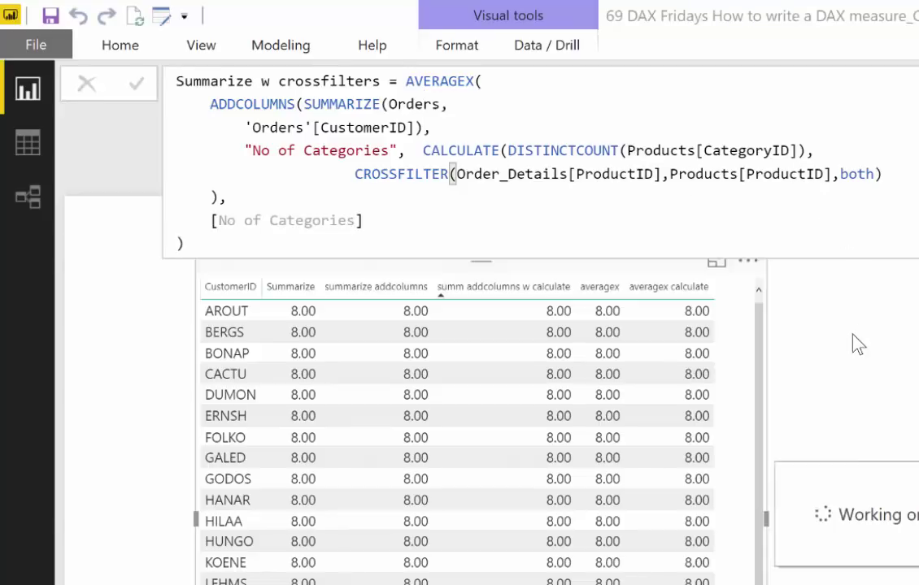
text())
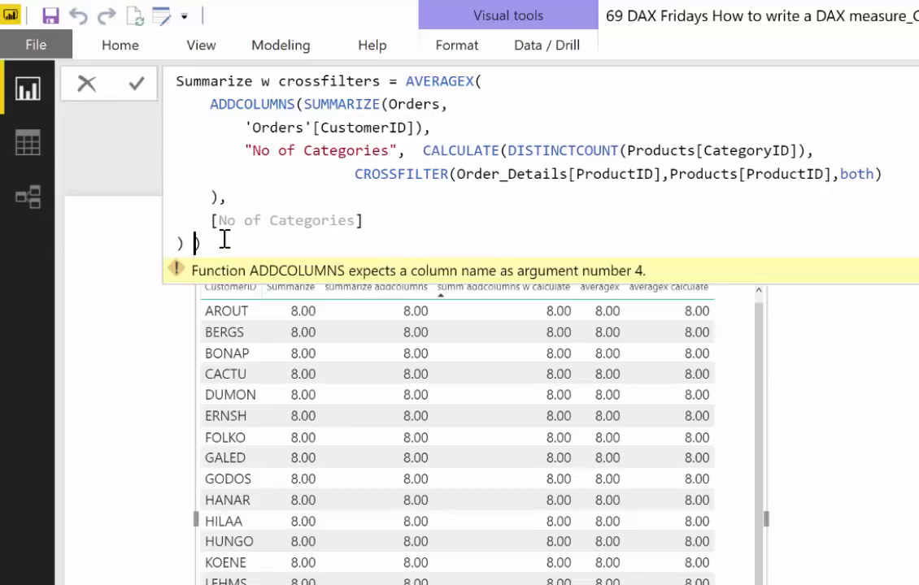
text())
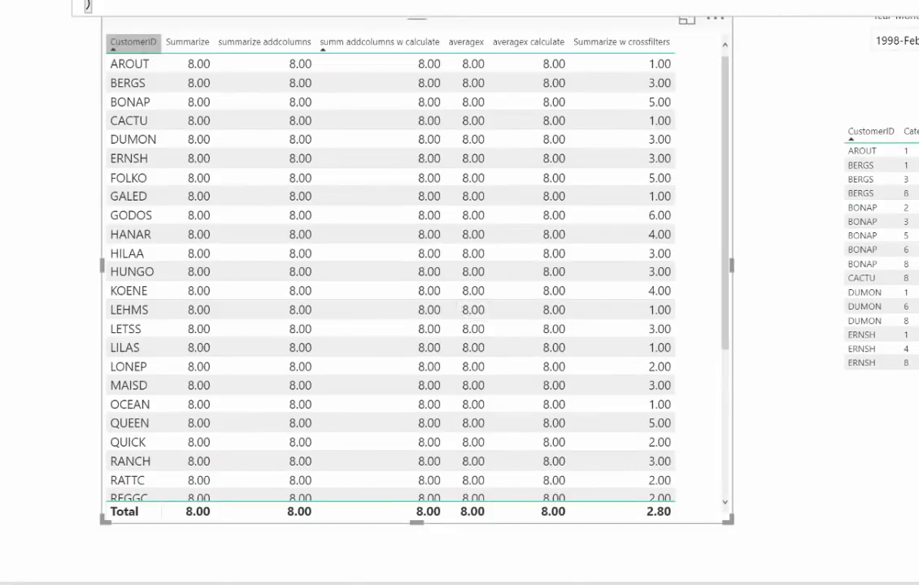
Step: Check the Products–Order_Details diagram, then show the Summarize w crossfilters formula again
click(13, 104)
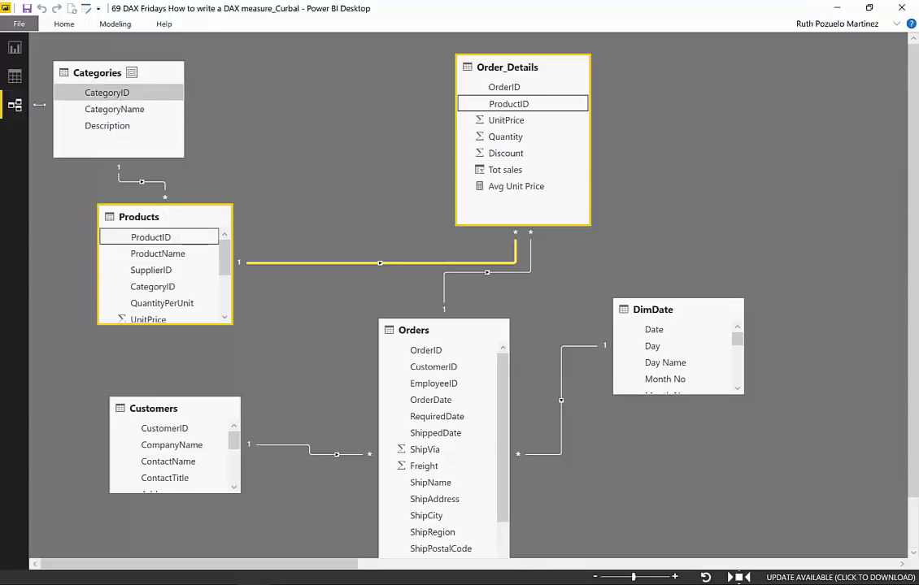
click(15, 46)
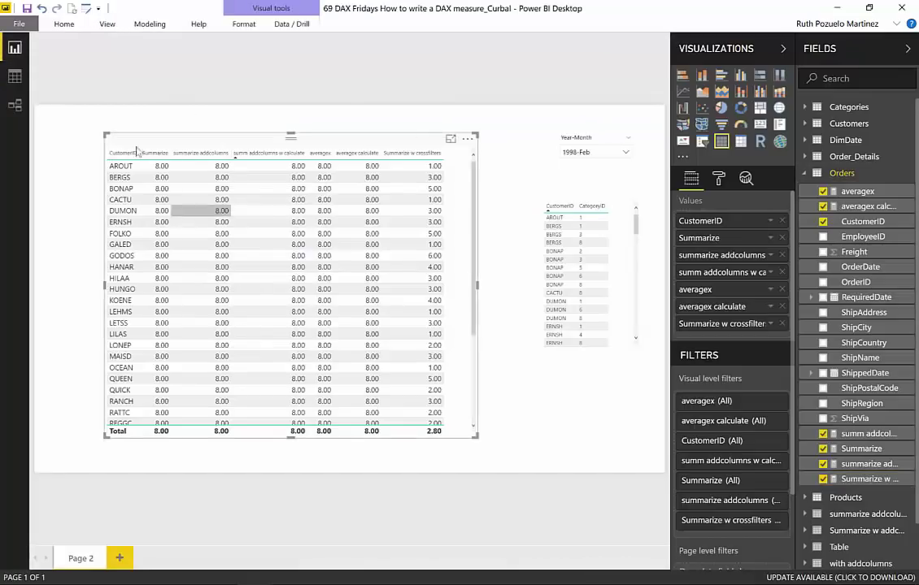
click(863, 478)
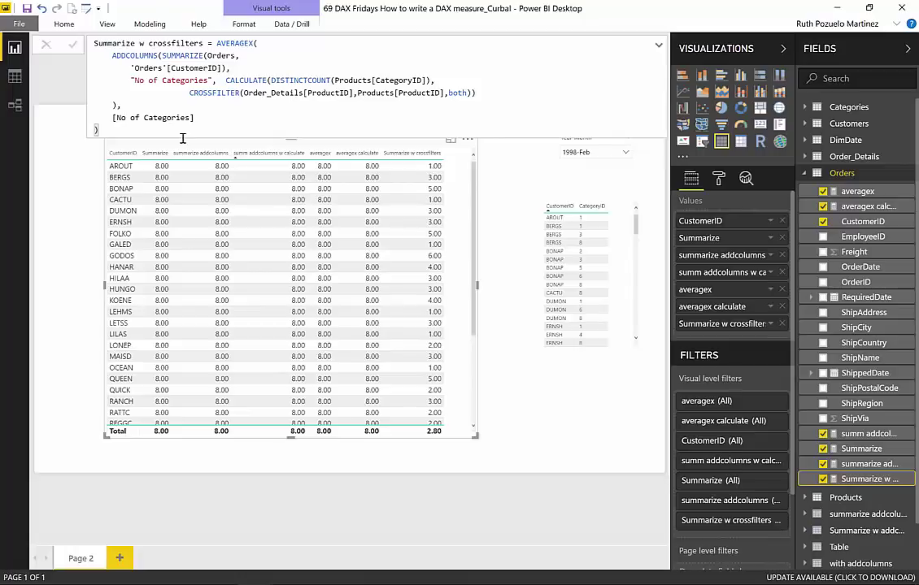
mouse_move(653, 459)
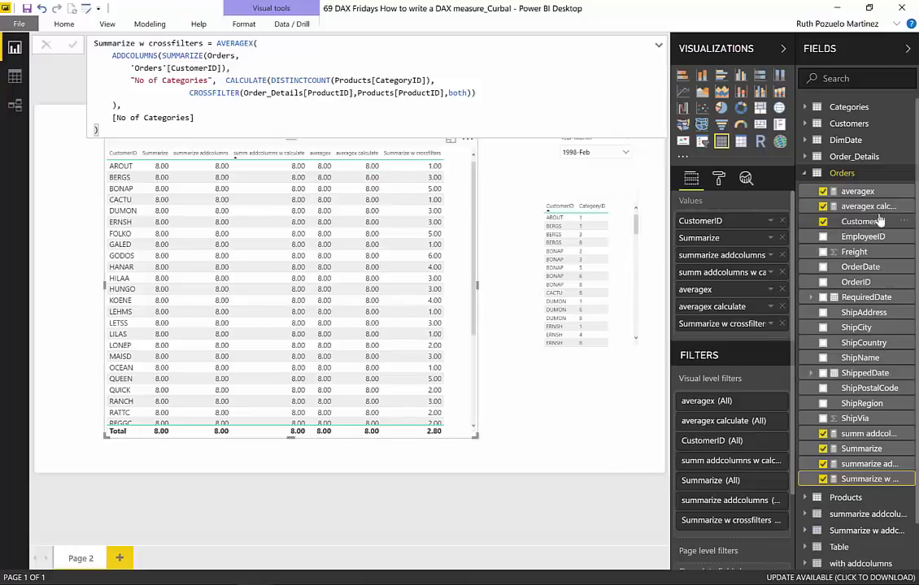
Step: Create a new Orders measure seeded from the averagex calculate formula
click(868, 205)
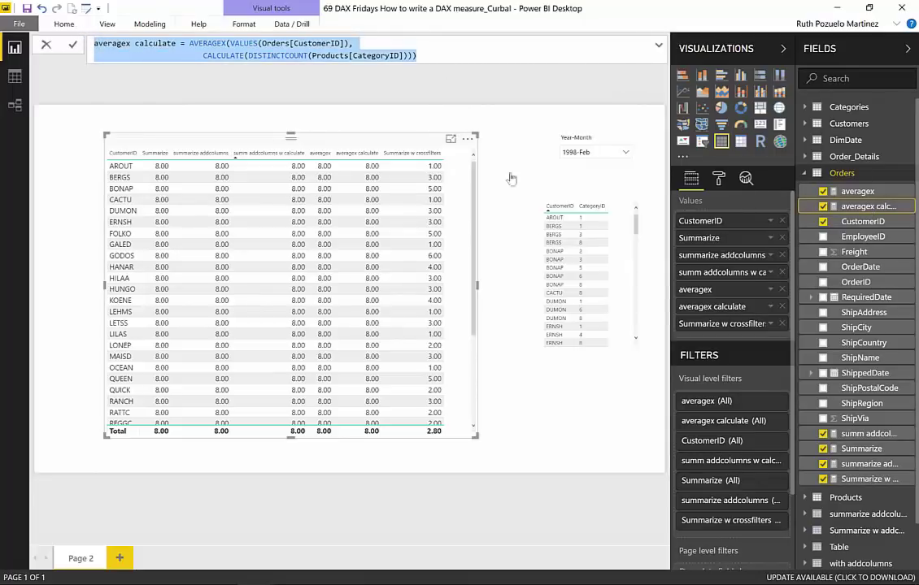
mouse_move(911, 172)
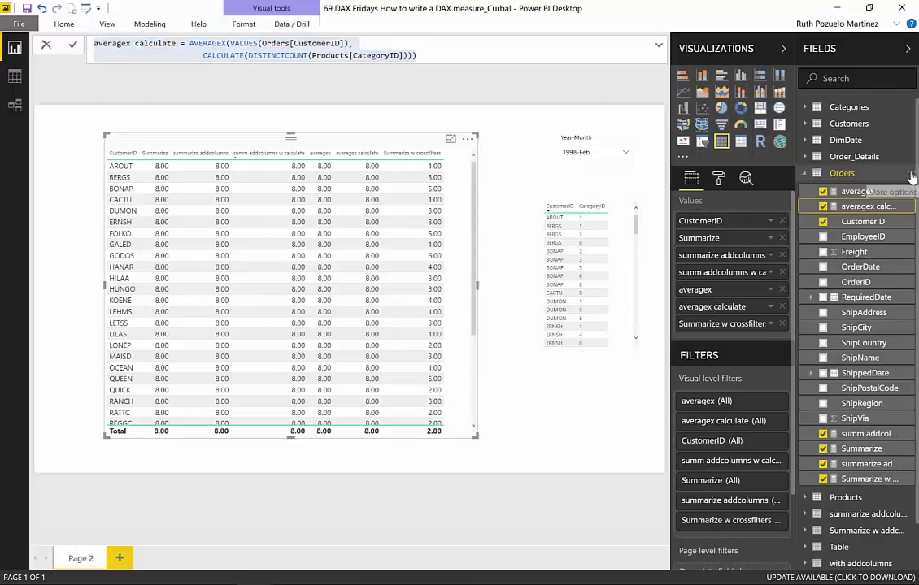
right_click(842, 173)
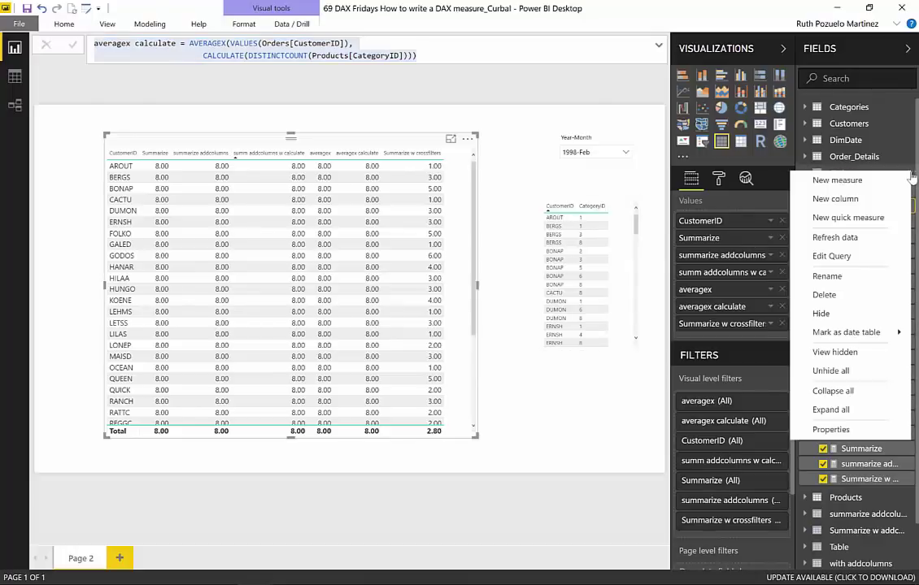
click(836, 178)
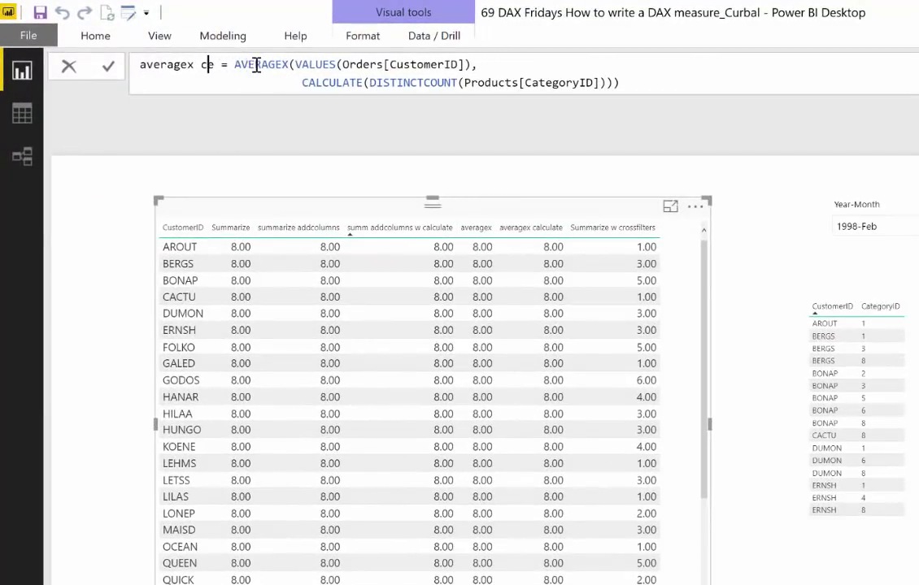
Step: Name the measure 'averagex w crossfilter' and start a CROSSFILTER call inside CALCULATE
text(w)
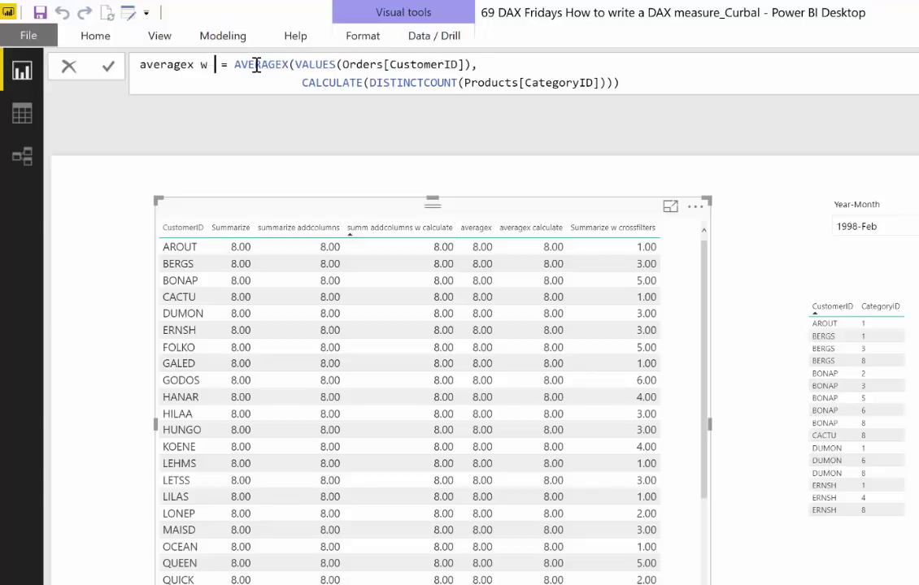
text(cross)
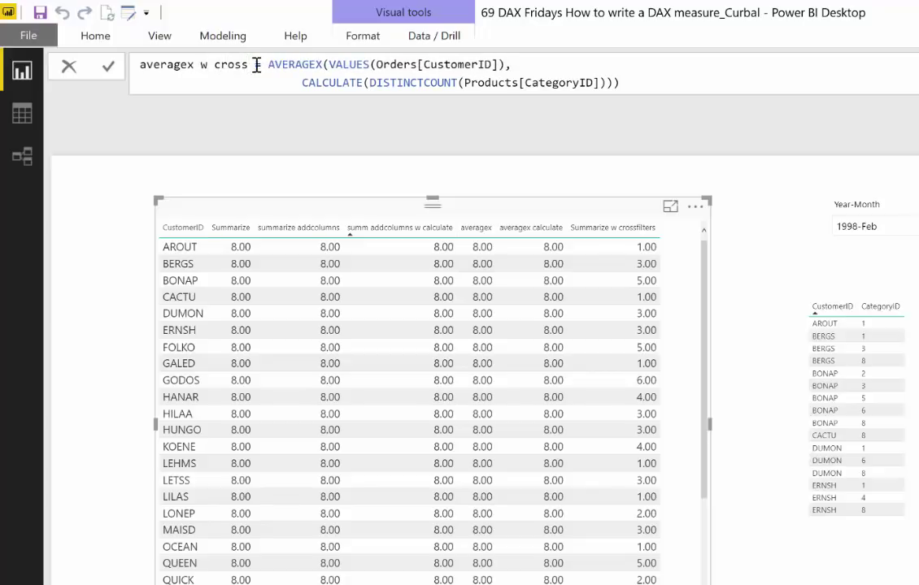
text(filter =)
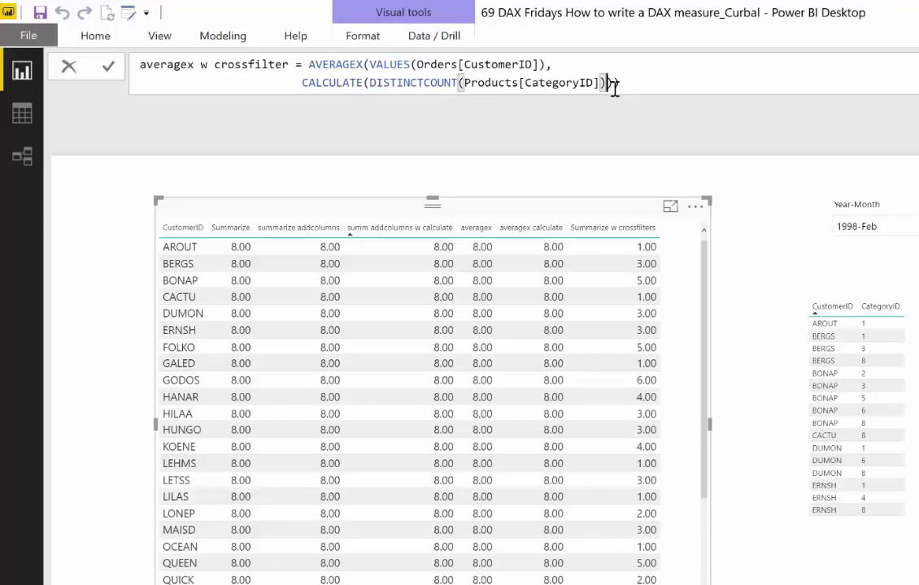
text())
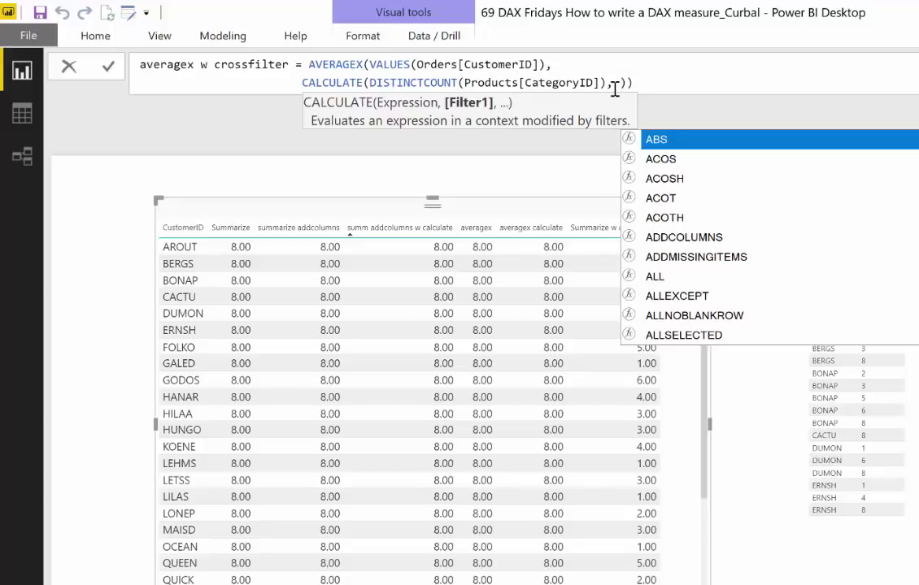
text(c)
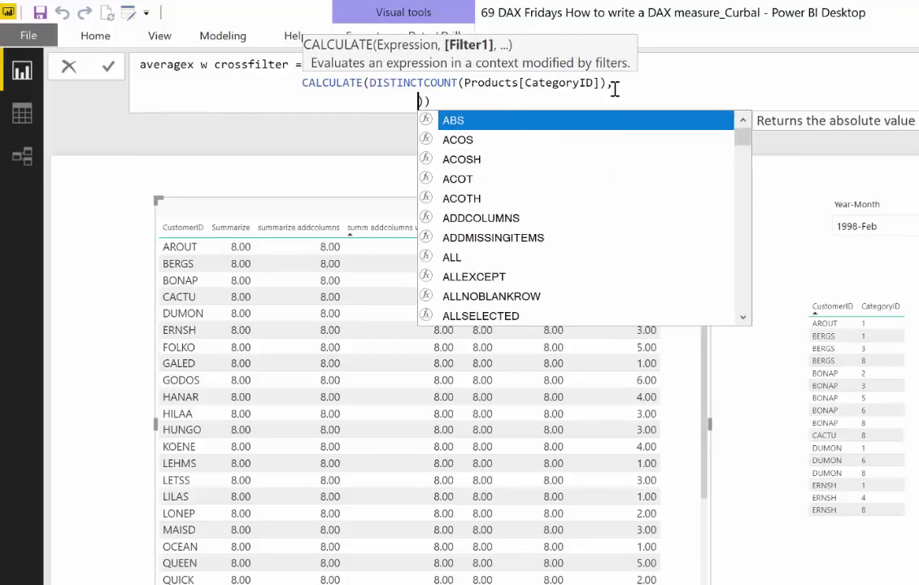
text(c)
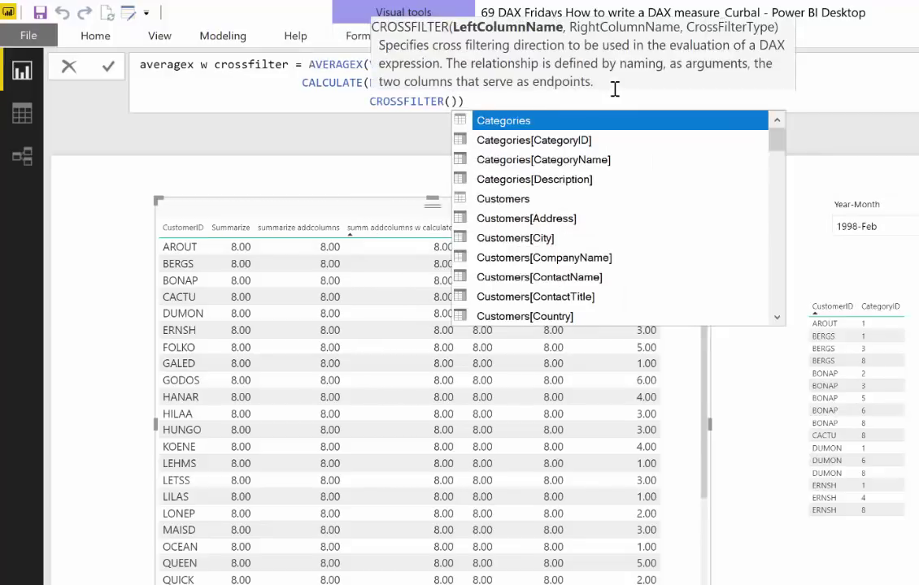
Step: Complete CROSSFILTER with Order_Details[ProductID], Products[ProductID] and both as direction
text(produc)
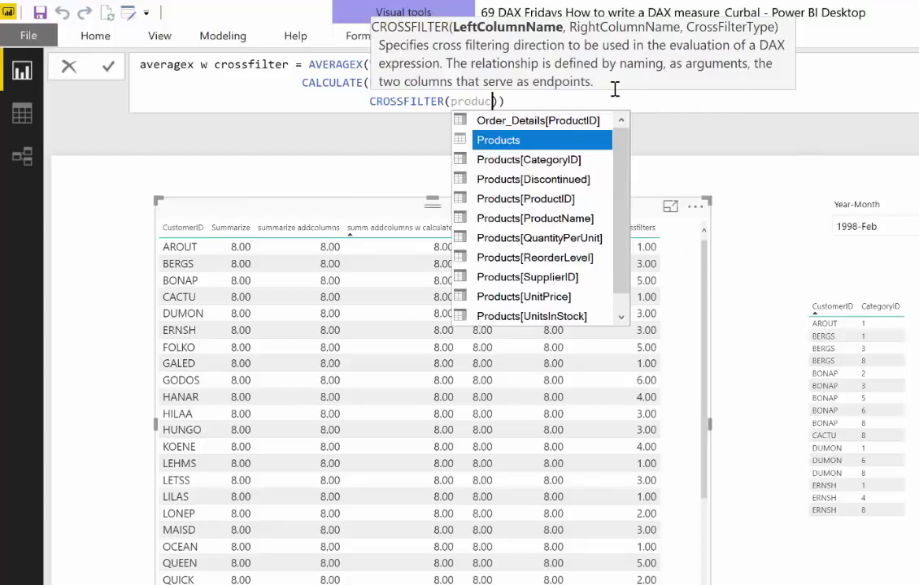
click(536, 121)
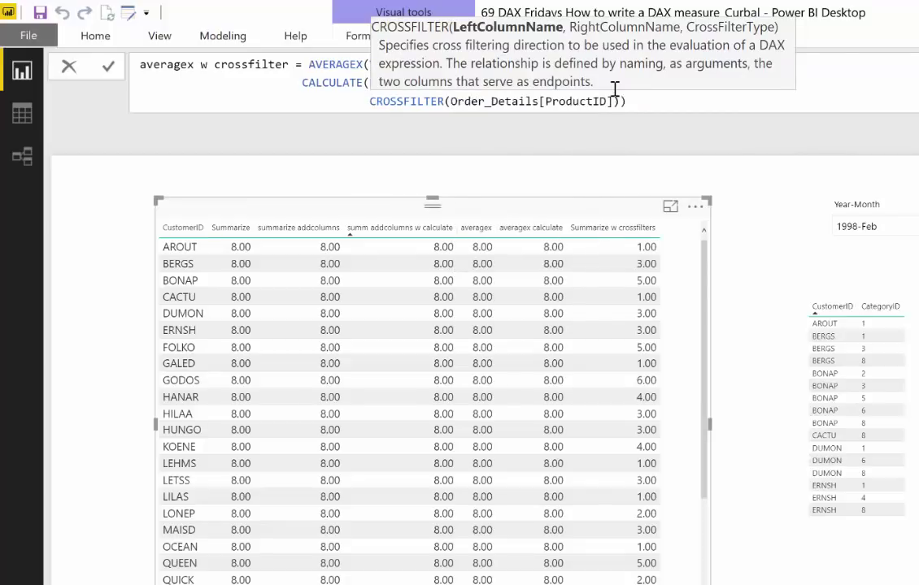
text(,productid)
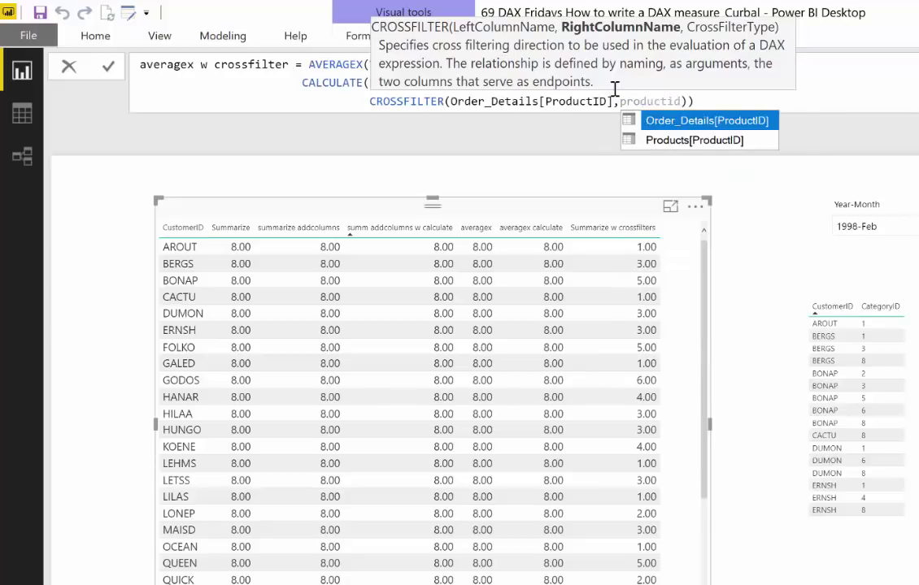
click(693, 140)
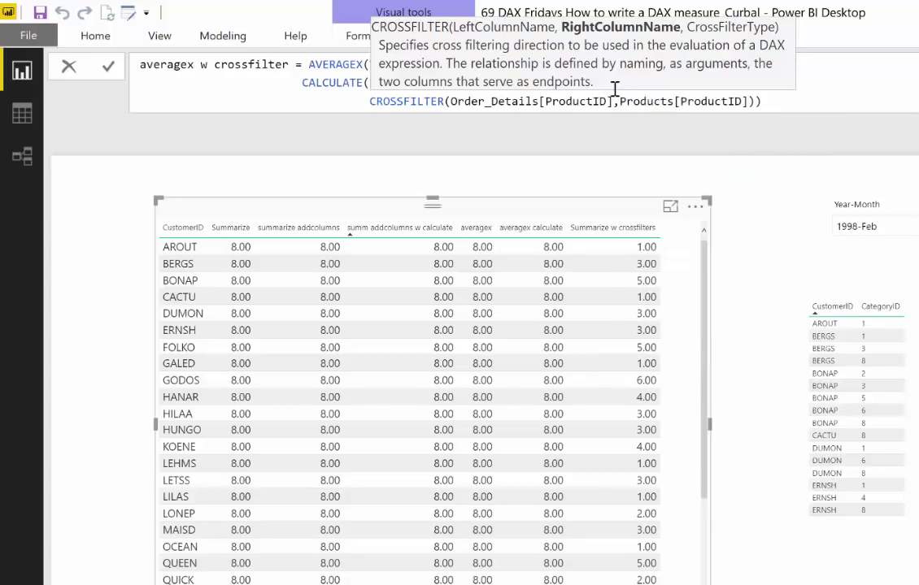
text(notjh)
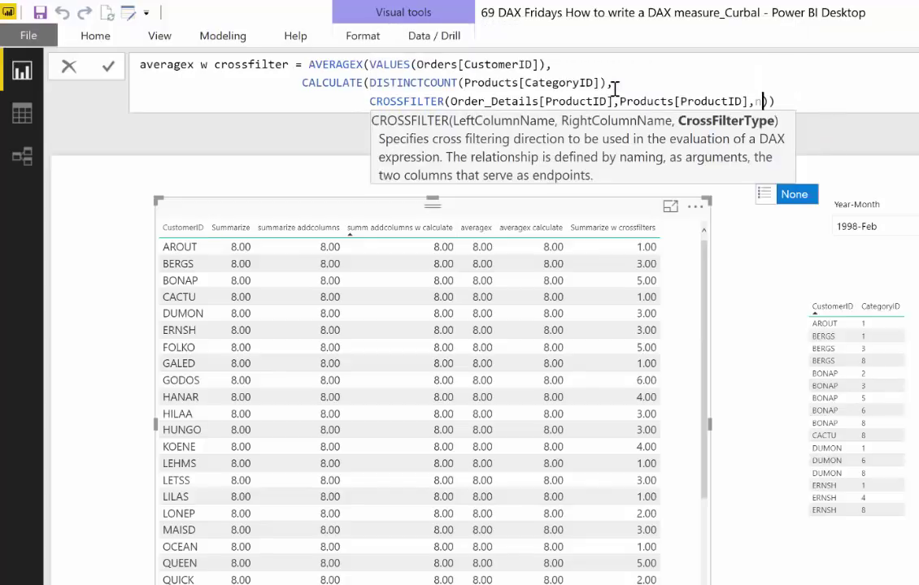
text(bith)
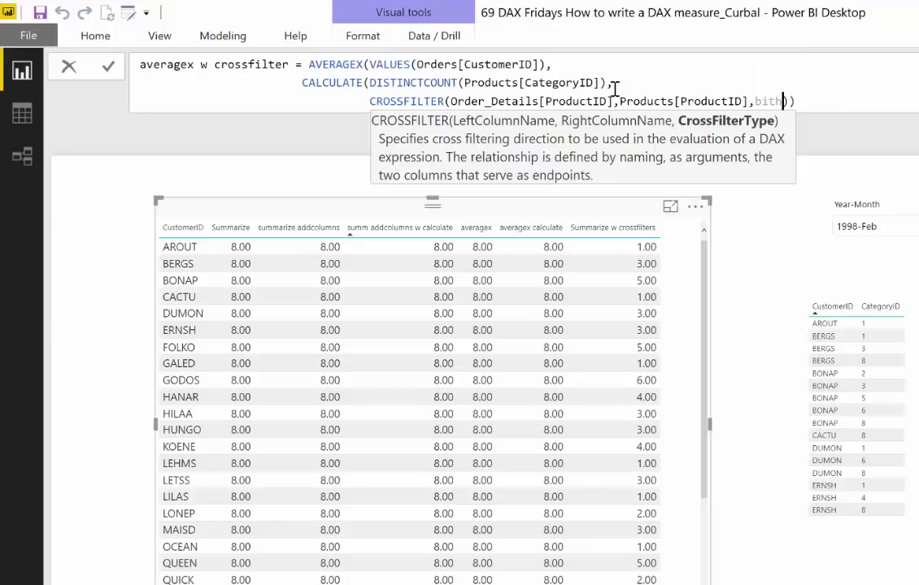
text(bo)
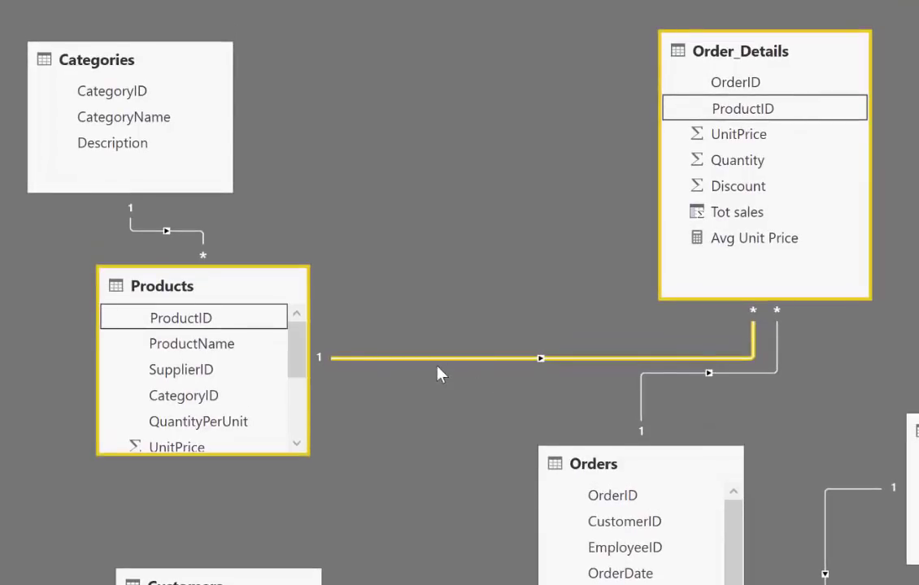
mouse_move(458, 382)
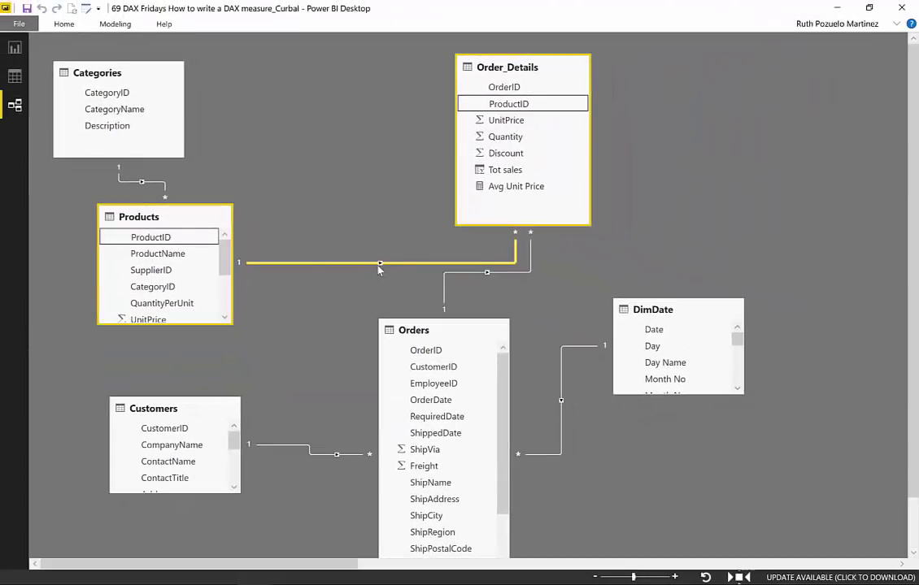
Step: Return to the report page, where averagex w crossfilter now sits in the customer table
click(14, 104)
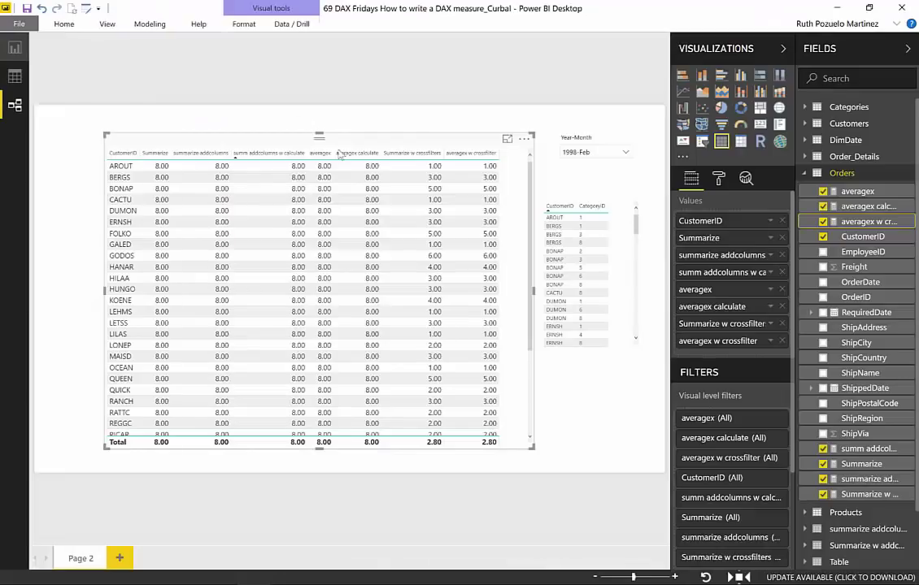